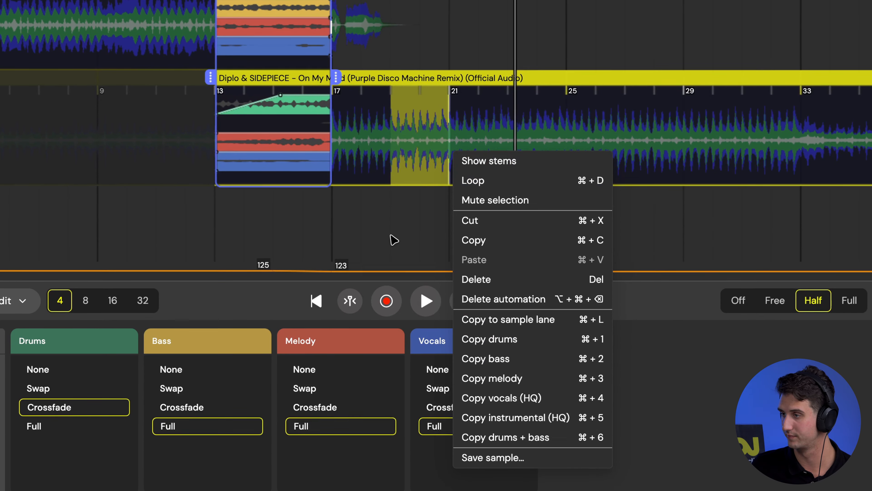
Copy the On My Mind vocals into the Sample 1 lane, leaving Deck 2 instrumental.
left_click(476, 127)
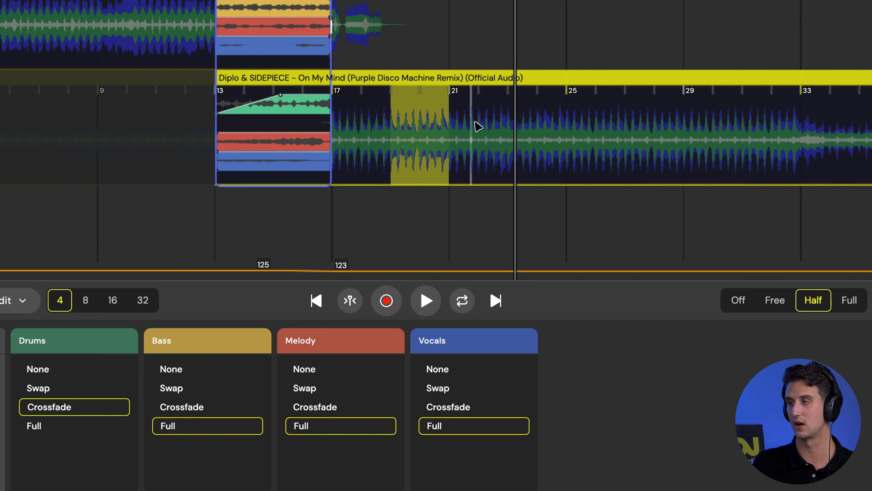
right_click(475, 125)
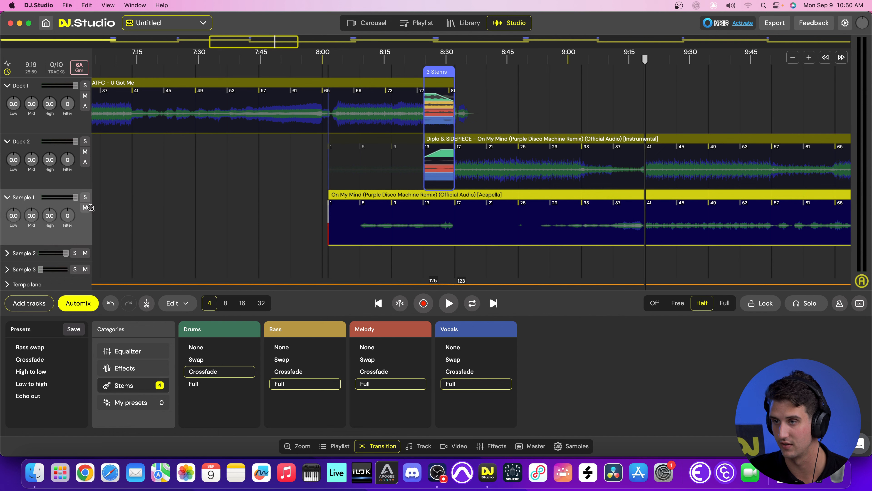
Solo Sample 1 and audition the acapella to find the bar 41–45 section to keep.
left_click(85, 197)
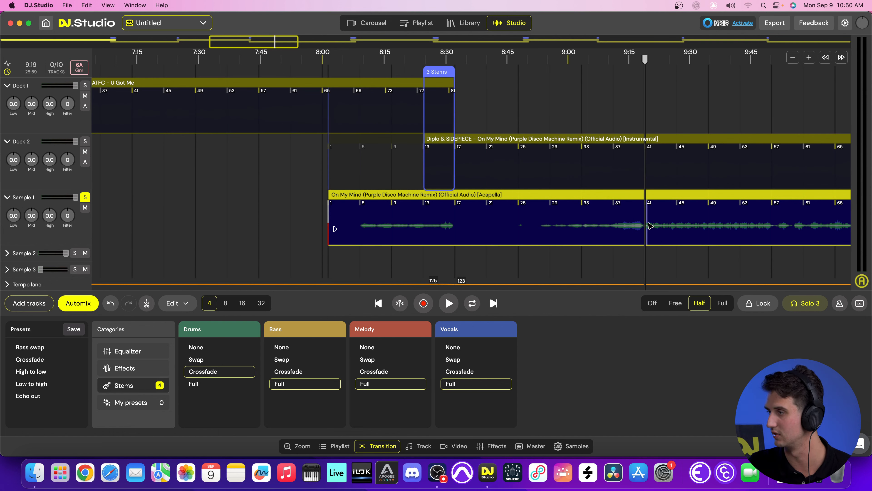
left_click(447, 303)
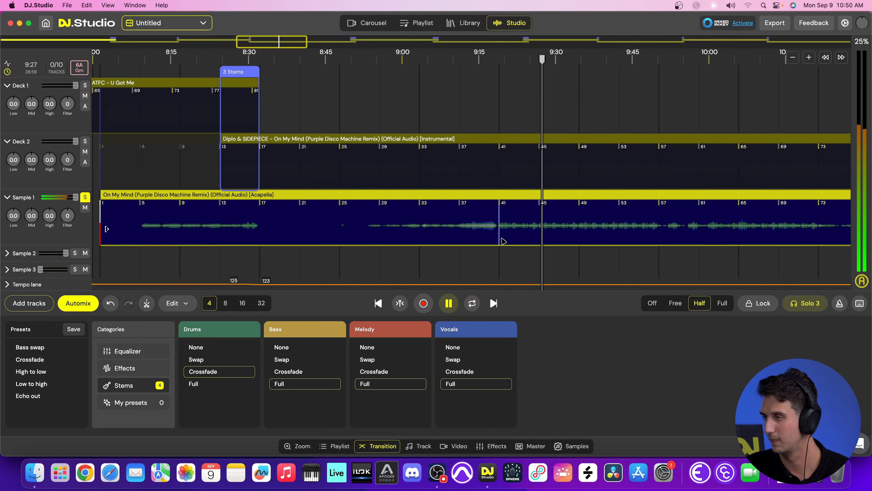
left_click(448, 303)
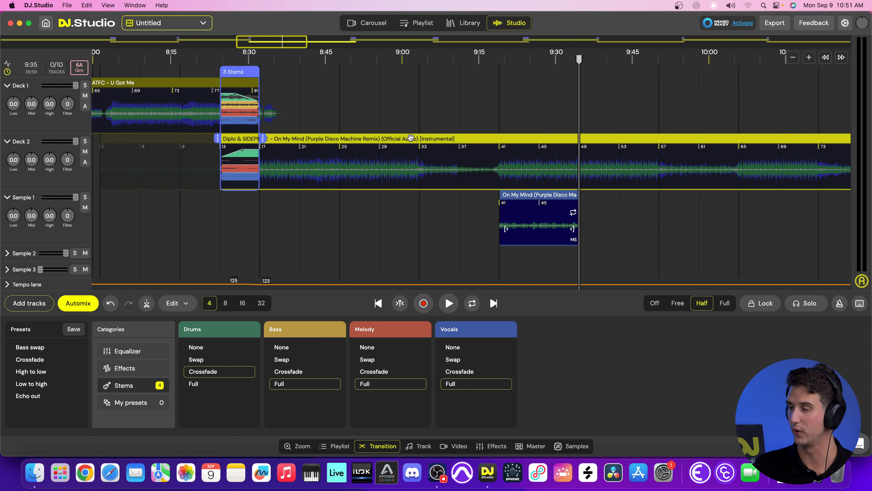
Check the On My Mind track options and leave them unchanged before moving the clip.
right_click(410, 139)
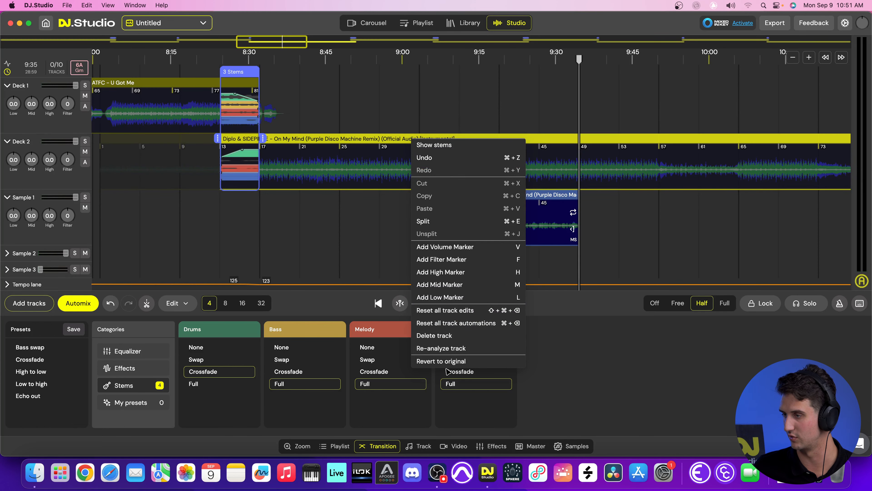
left_click(433, 144)
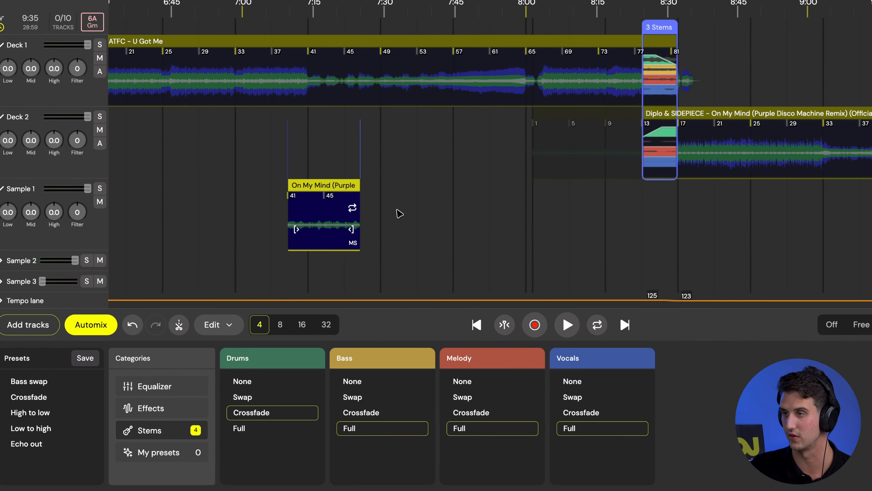
scroll("left", 3)
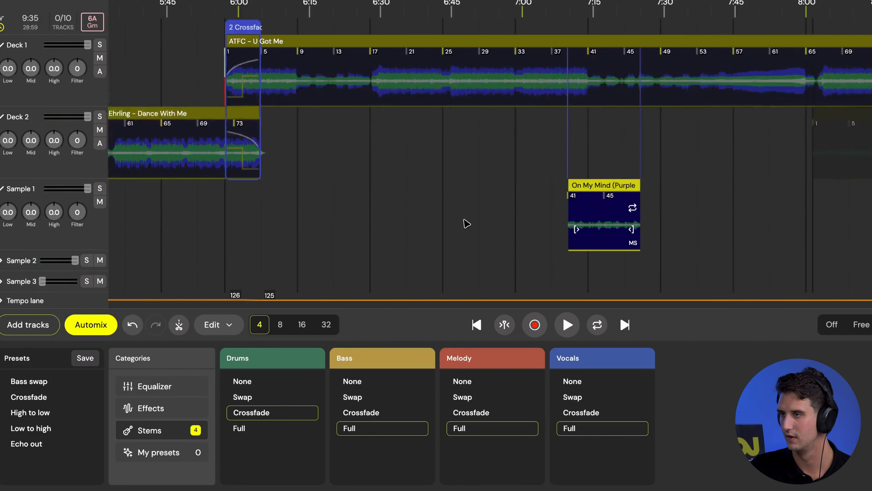
left_click(154, 386)
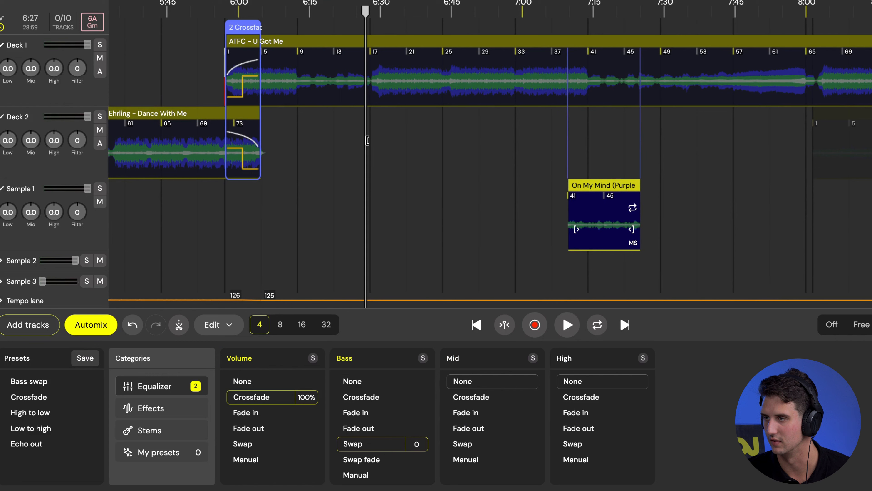
left_click(567, 324)
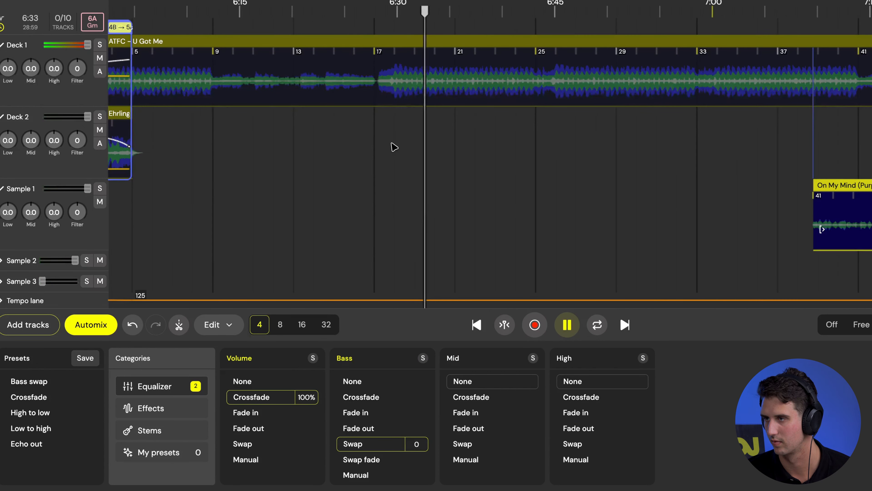
left_click(566, 324)
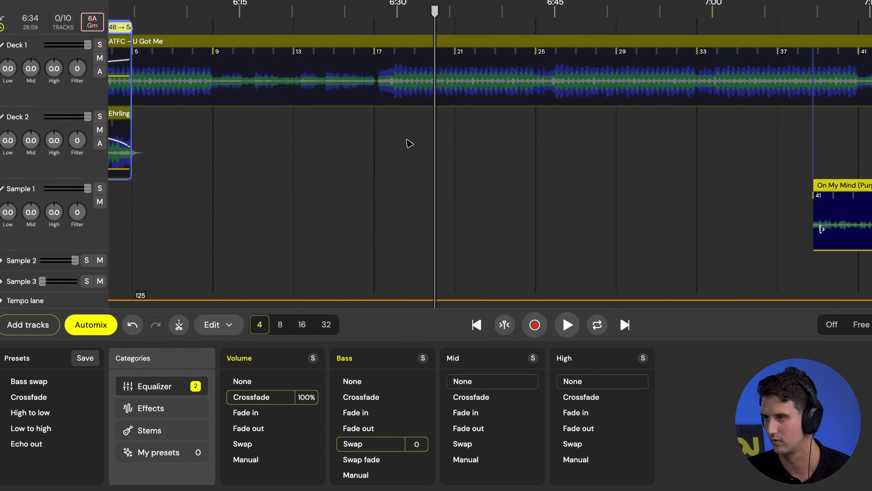
left_click(566, 325)
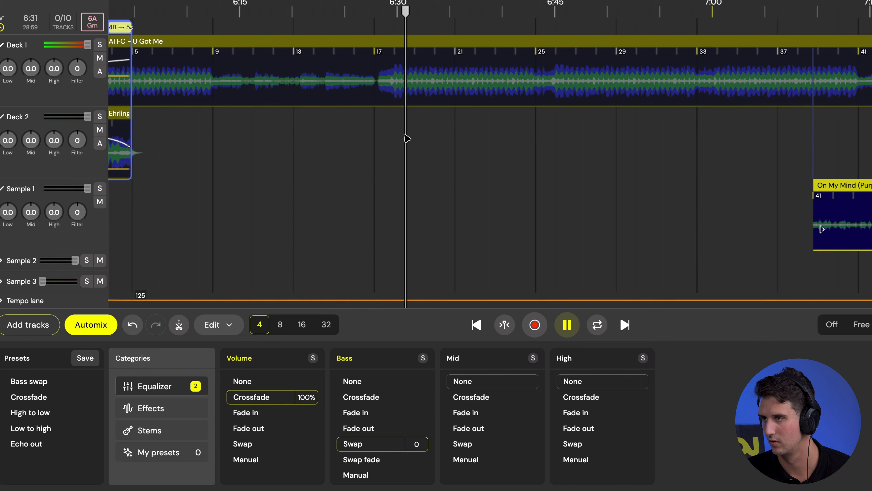
left_click(567, 324)
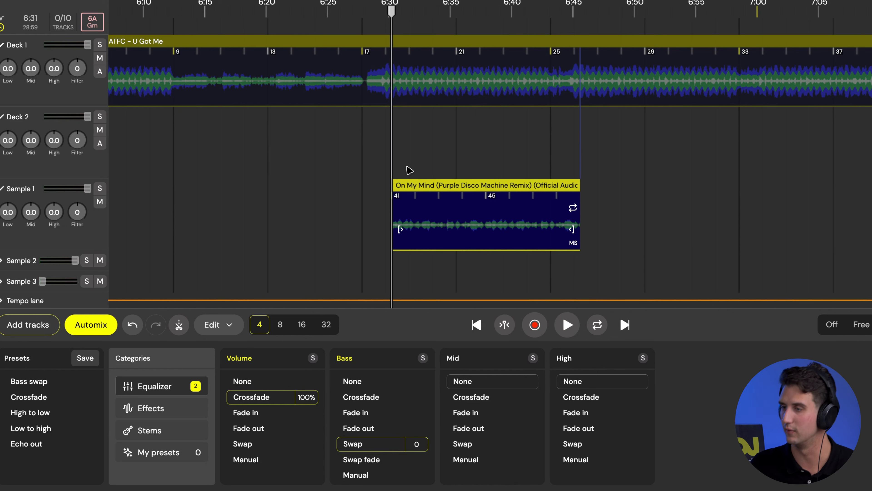
mouse_move(576, 252)
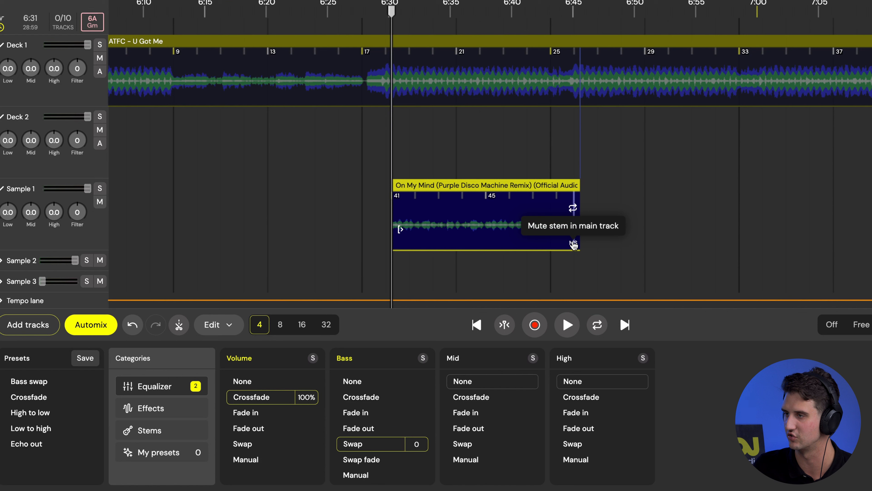
Mute U Got Me's vocal stem under the acapella (6:30–6:45) and play the mashup.
left_click(573, 243)
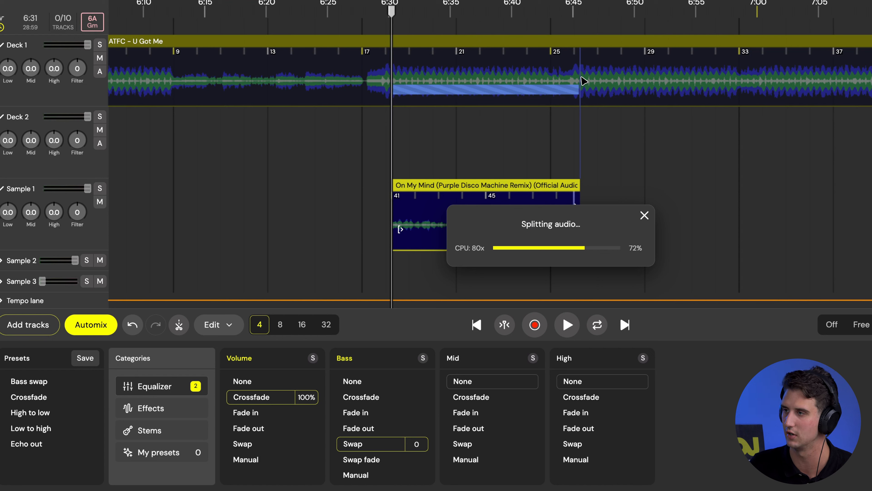
mouse_move(580, 82)
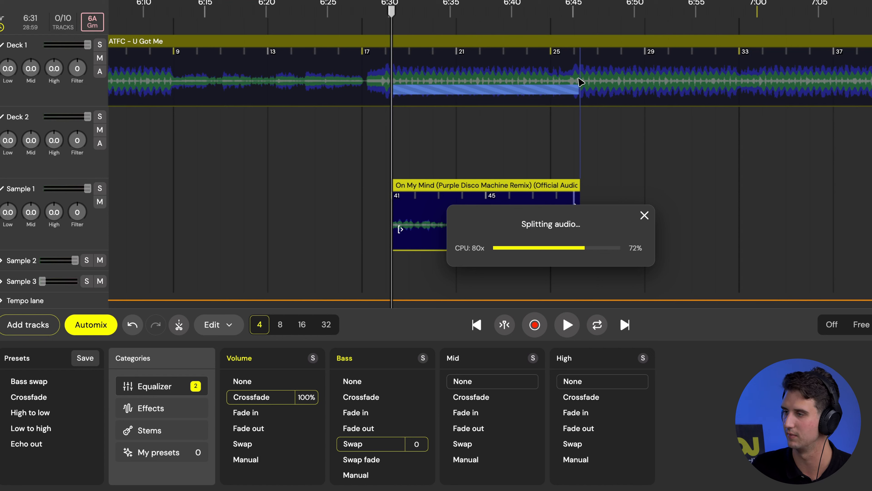
mouse_move(560, 178)
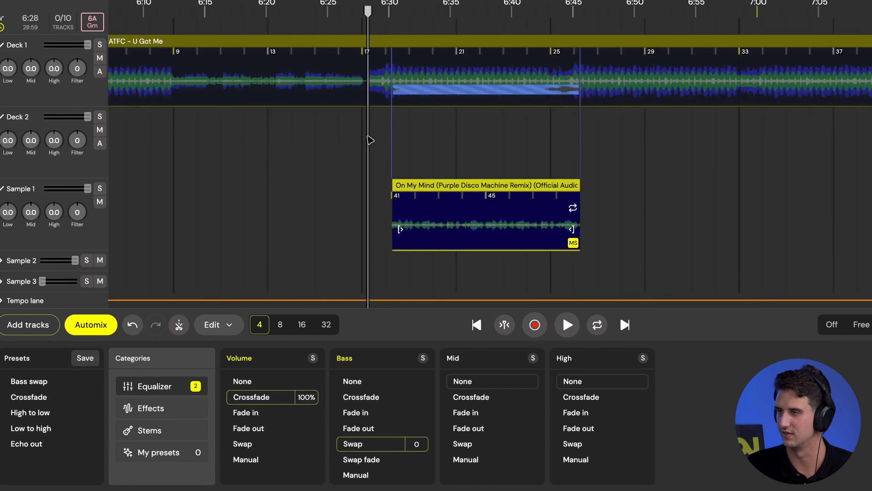
left_click(567, 324)
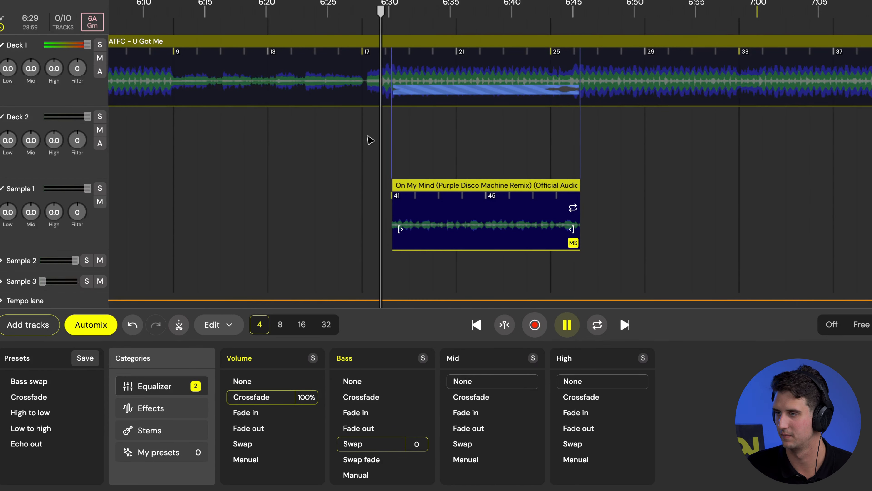